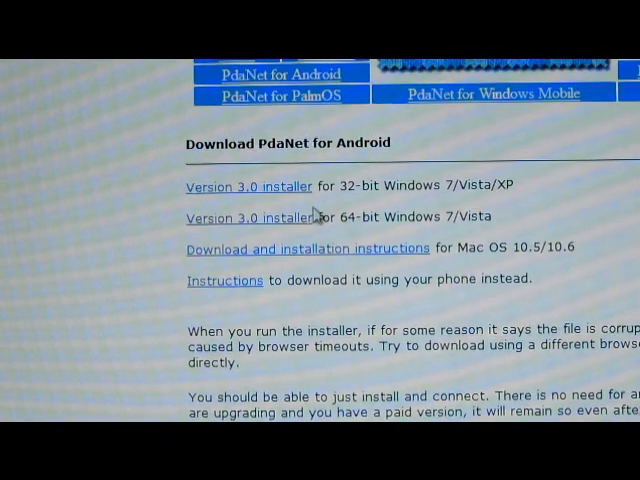
pyautogui.moveTo(344, 236)
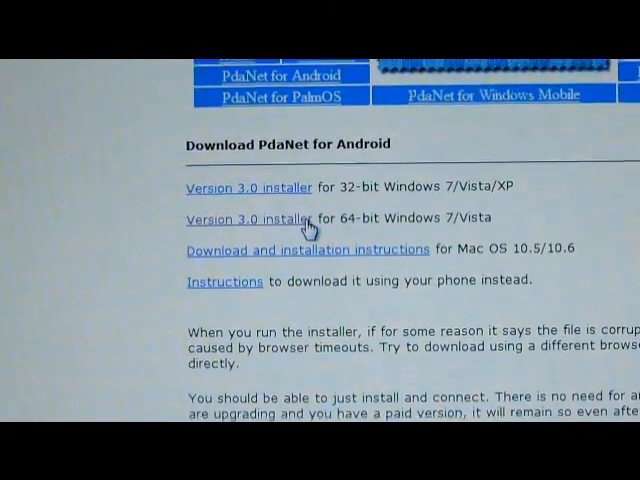
# Download the Version 3.0 installer for 64-bit Windows 7/Vista and save the file
pyautogui.click(248, 218)
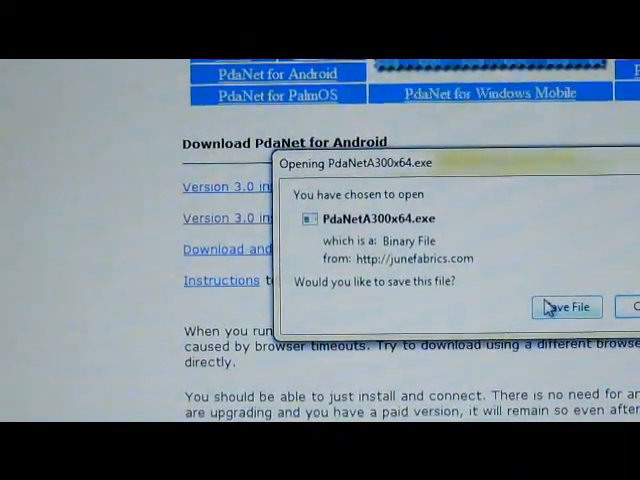
pyautogui.click(566, 308)
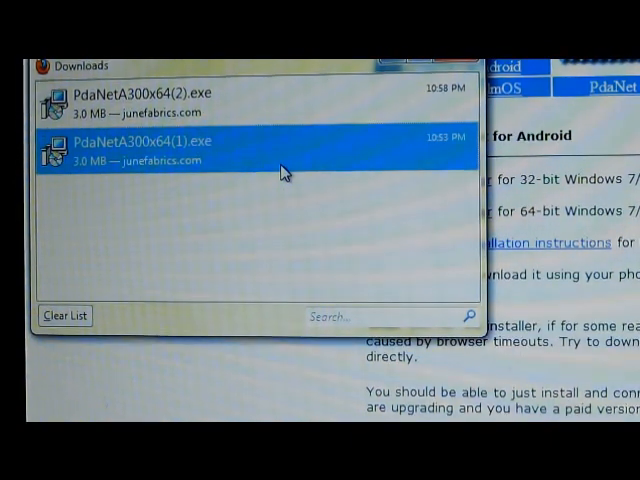
# Launch PdaNetA300x64(1).exe from Downloads, allowing it past the security warning and UAC
pyautogui.doubleClick(150, 150)
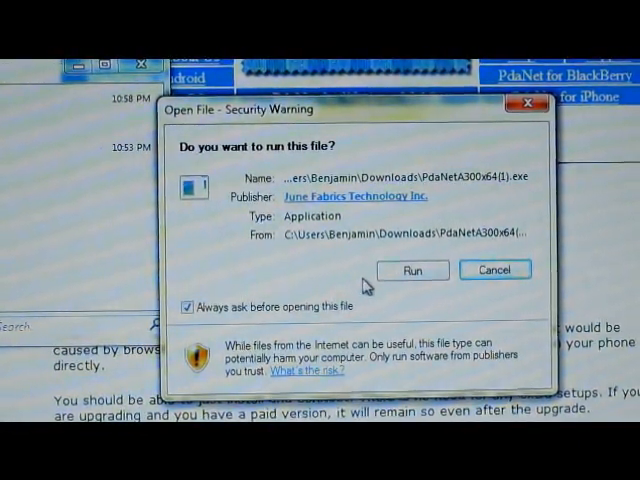
pyautogui.click(410, 268)
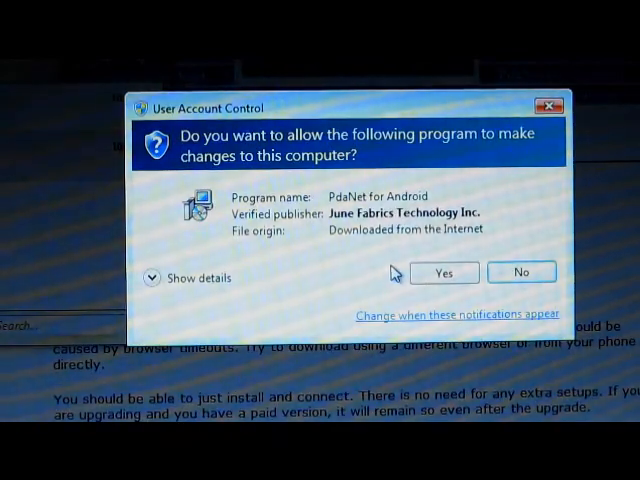
pyautogui.moveTo(424, 276)
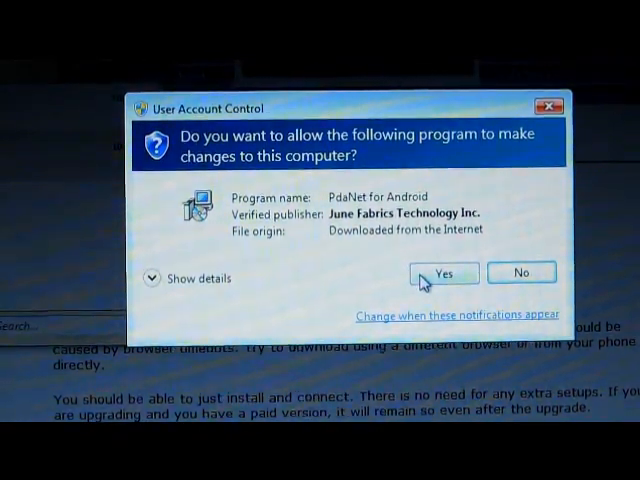
pyautogui.click(444, 272)
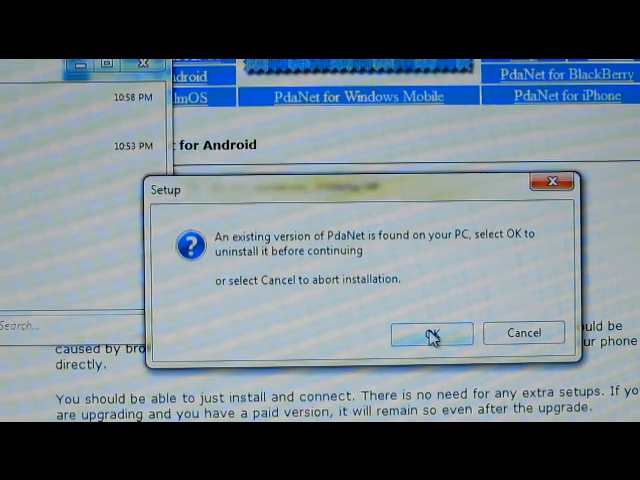
# Accept uninstalling the existing PdaNet version before setup continues
pyautogui.click(432, 332)
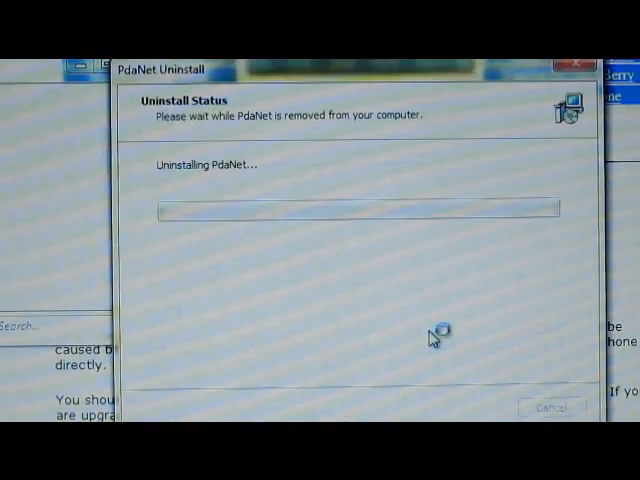
pyautogui.moveTo(432, 338)
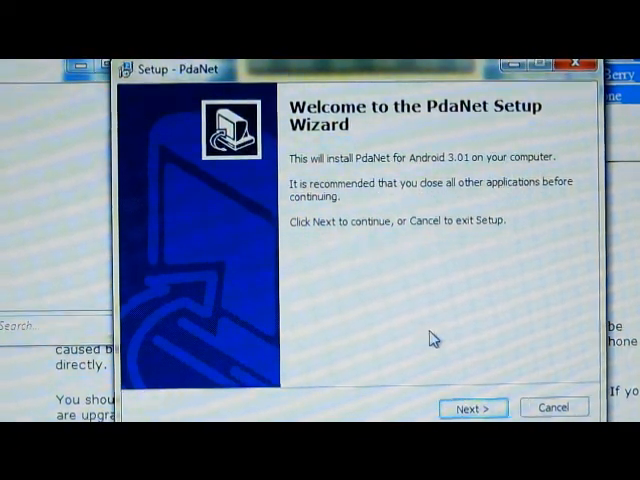
# Continue past the setup wizard's welcome and system requirements pages
pyautogui.click(472, 408)
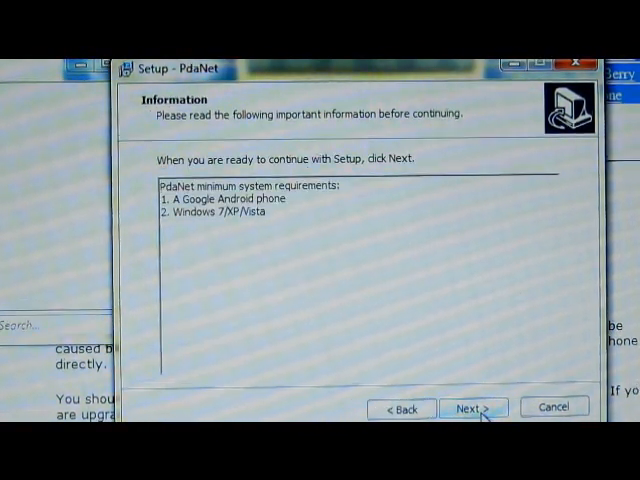
pyautogui.click(472, 408)
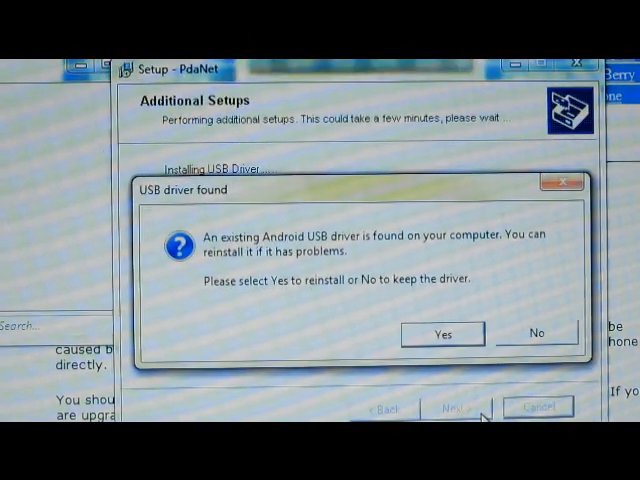
pyautogui.moveTo(484, 384)
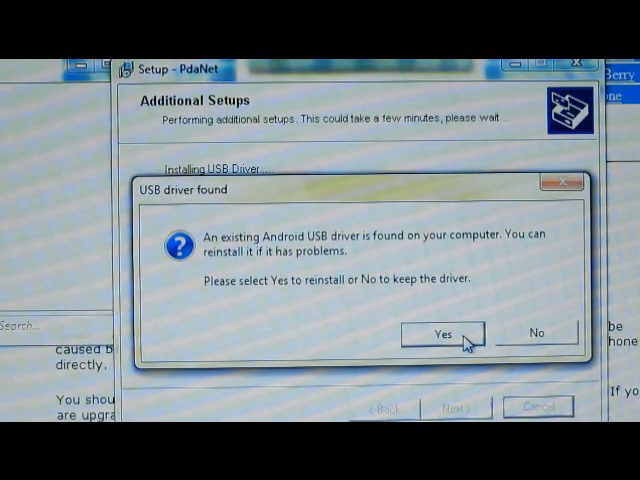
# Reinstall the Android USB driver with Motorola as the phone manufacturer
pyautogui.click(434, 332)
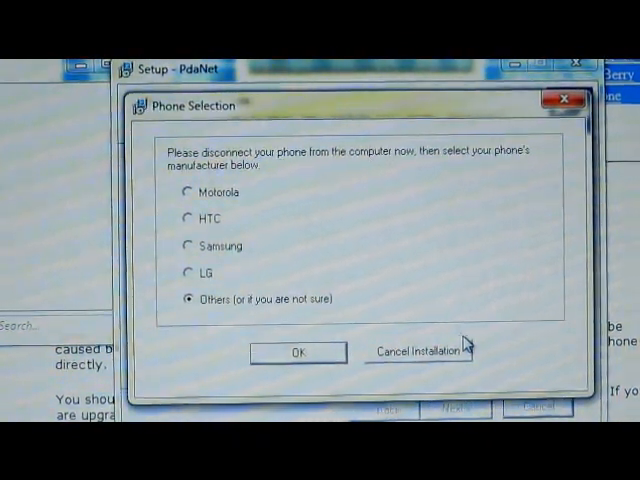
pyautogui.moveTo(224, 196)
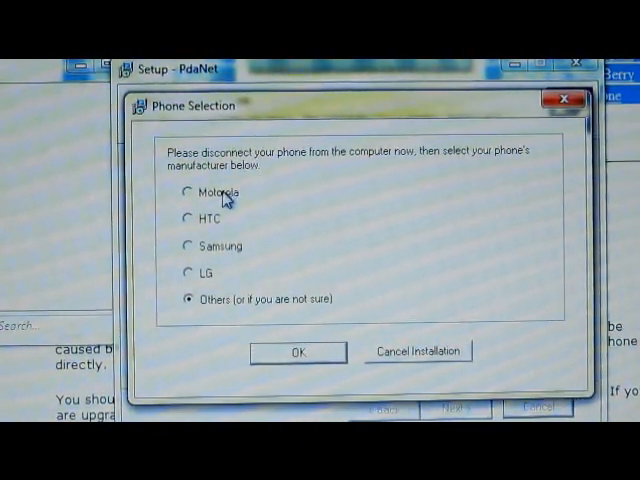
pyautogui.click(190, 192)
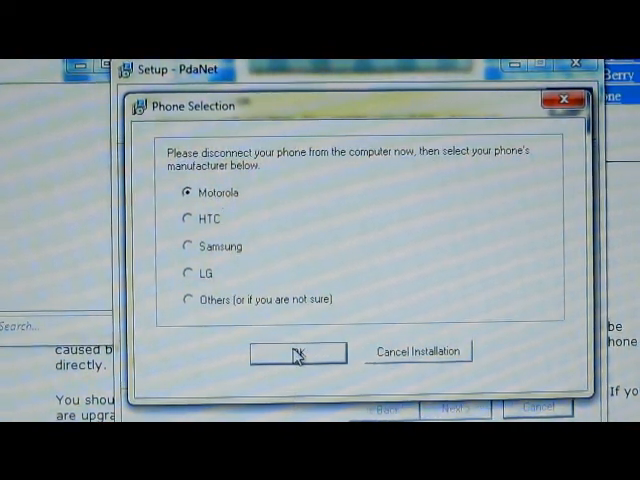
pyautogui.click(294, 352)
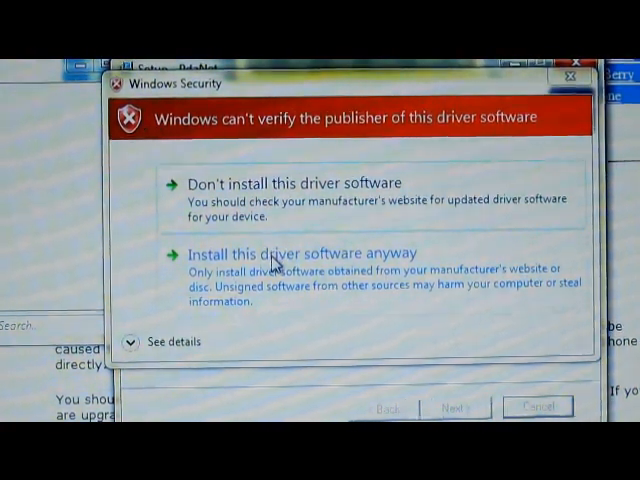
# Approve the unverified driver and the June Fabrics device software installation
pyautogui.click(302, 252)
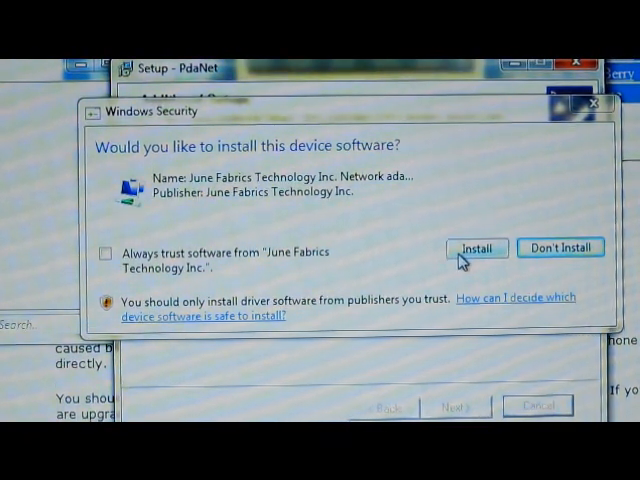
pyautogui.click(476, 246)
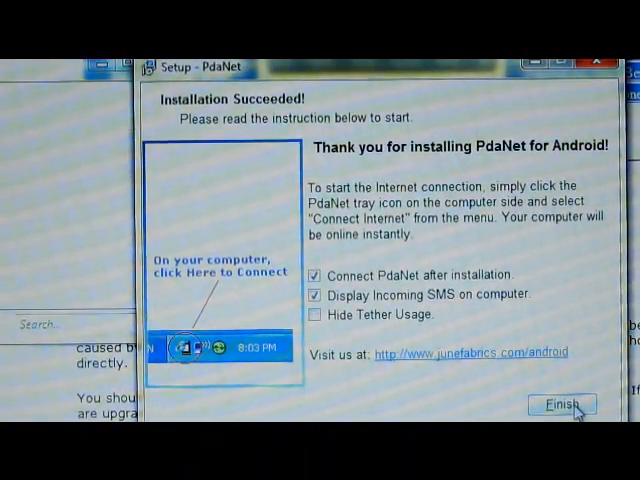
# Finish setup so PdaNet connects and the tray notification shows Connected
pyautogui.click(562, 404)
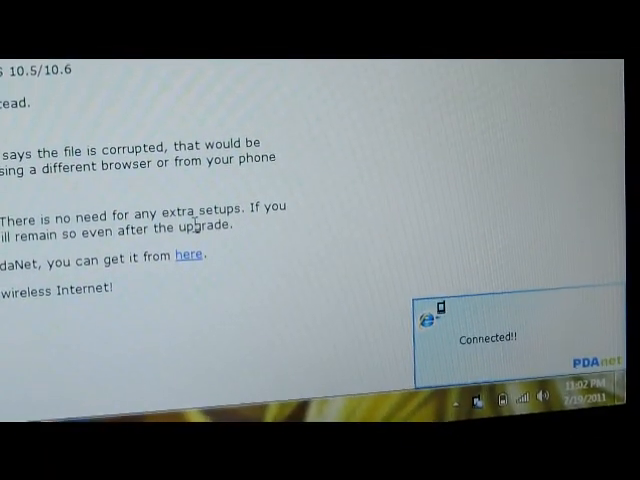
pyautogui.scroll(3)
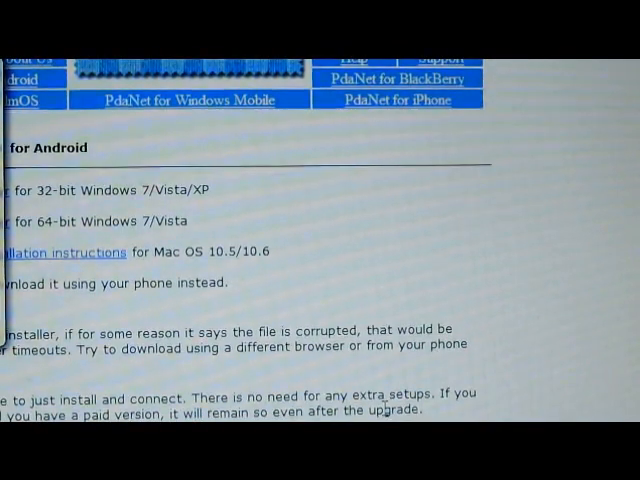